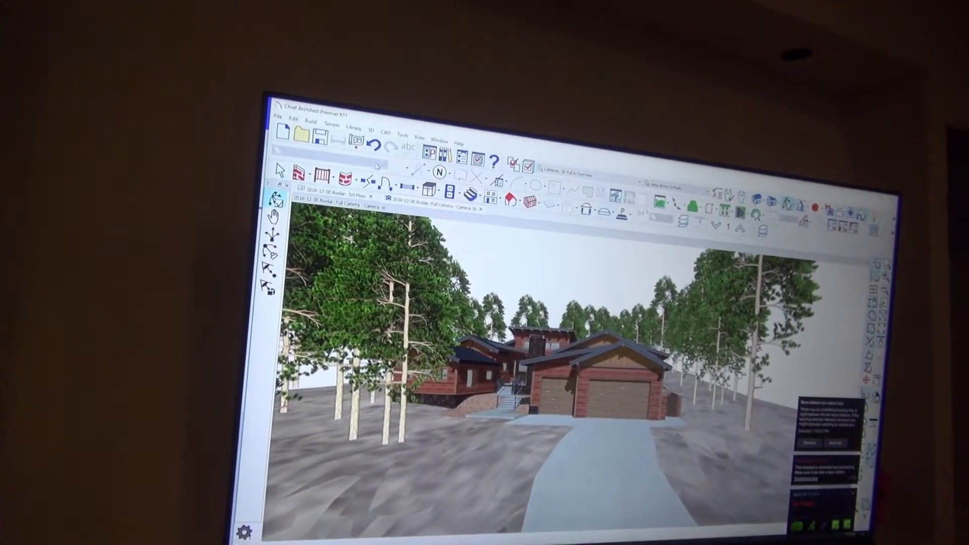
Show the 3D menu's viewing commands, including the Virtual Reality option.
{"action": "left_click", "coordinate": [359, 98]}
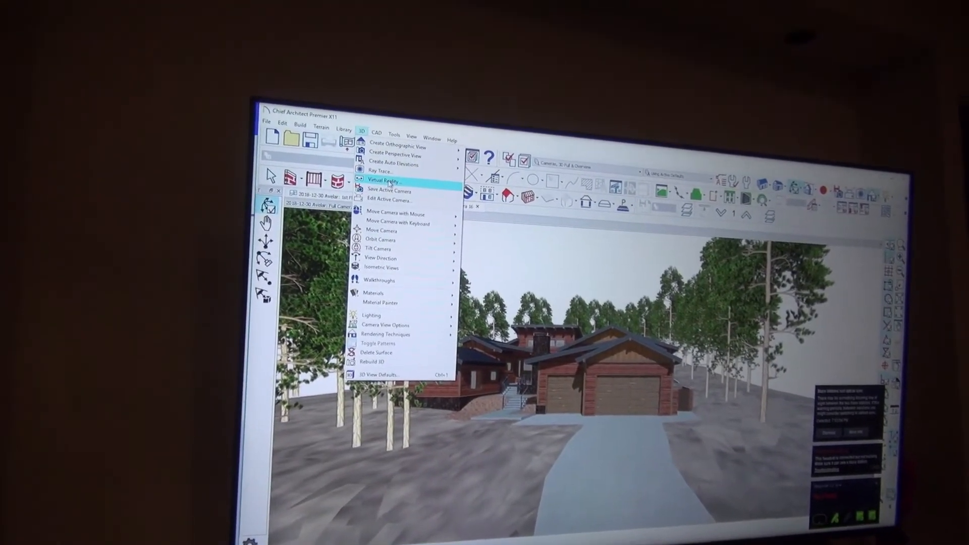
Toggle Virtual Reality on for the camera view so its status reads Running.
{"action": "left_click", "coordinate": [382, 180]}
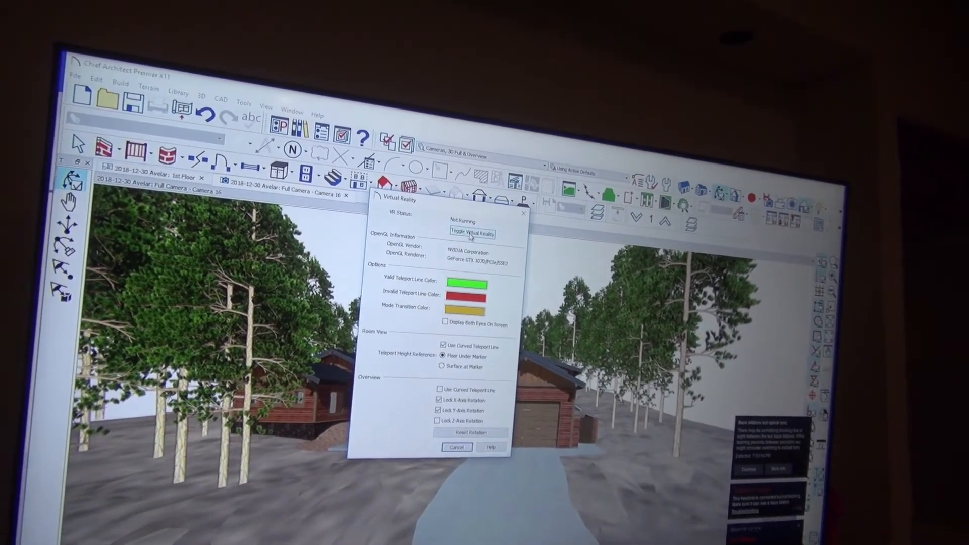
{"action": "left_click", "coordinate": [471, 233]}
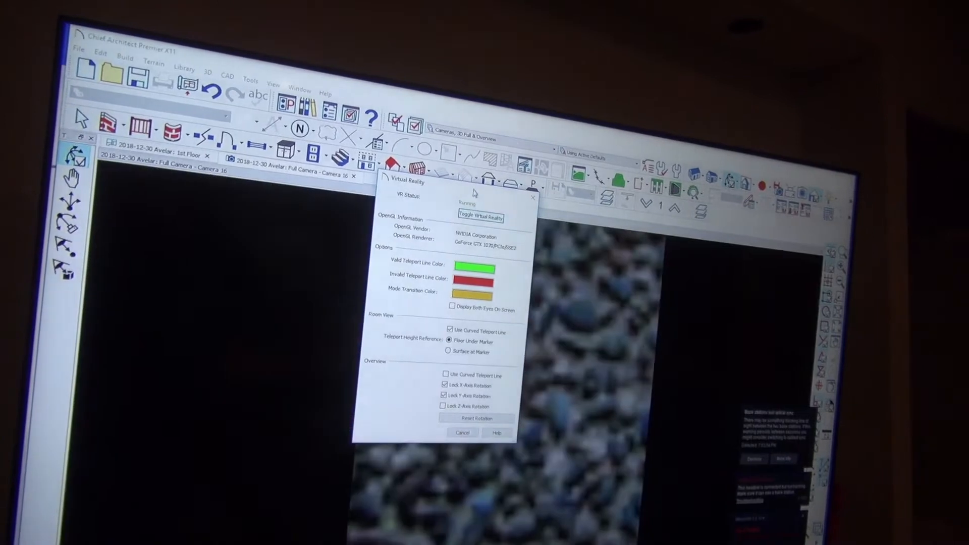